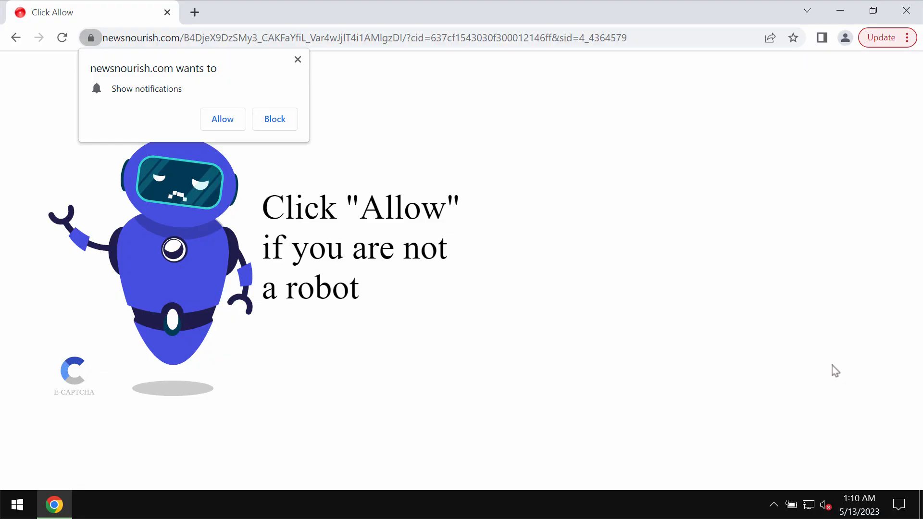
mouse_move(318, 25)
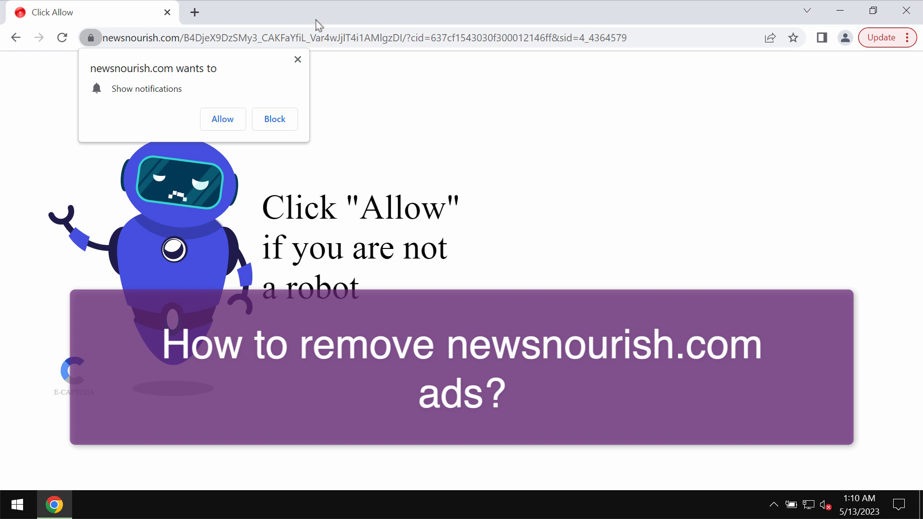
mouse_move(334, 28)
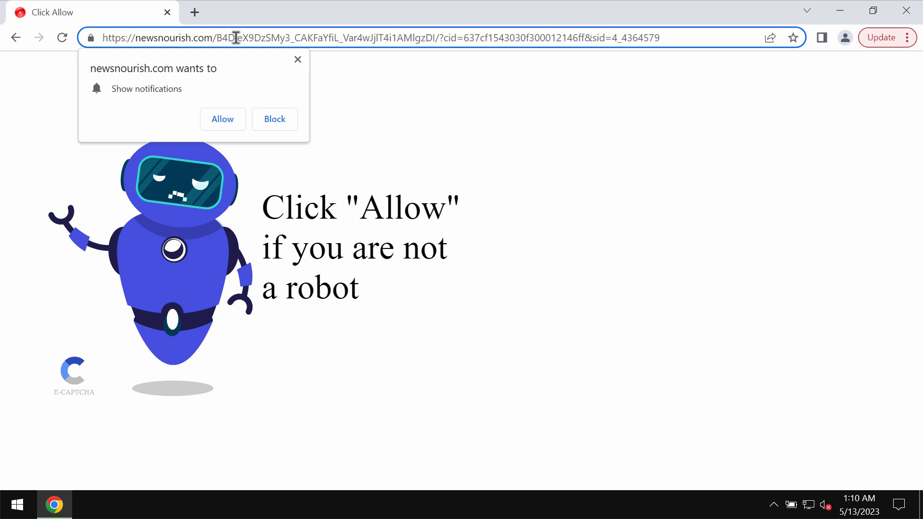
mouse_move(315, 106)
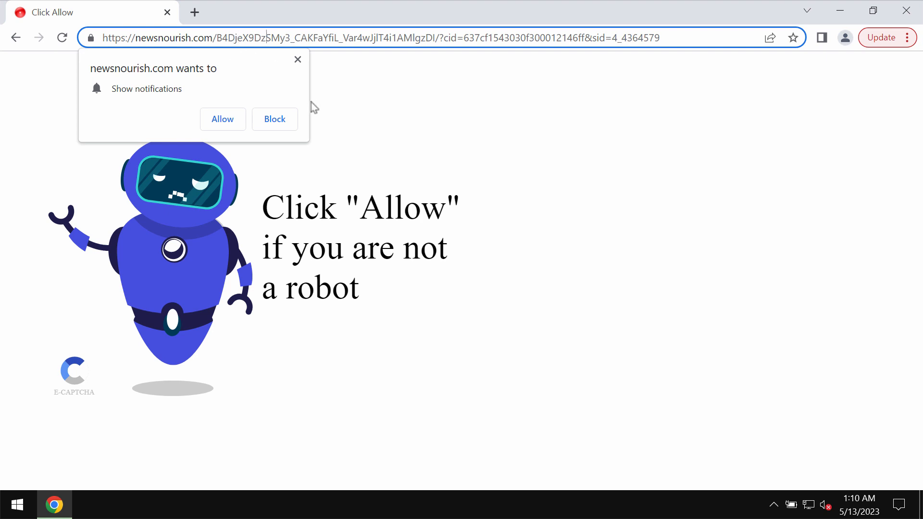
mouse_move(474, 191)
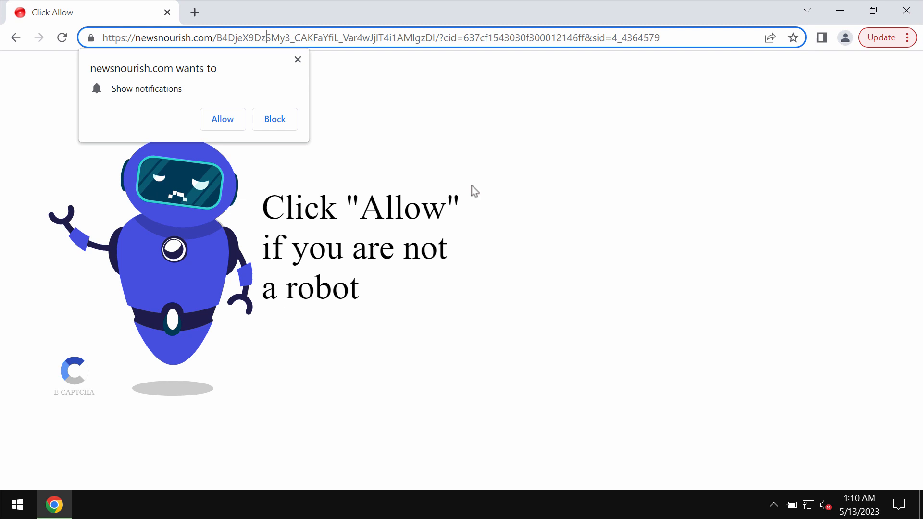
Step: Respond to the newsnourish.com notification prompt below the address bar
left_click(223, 119)
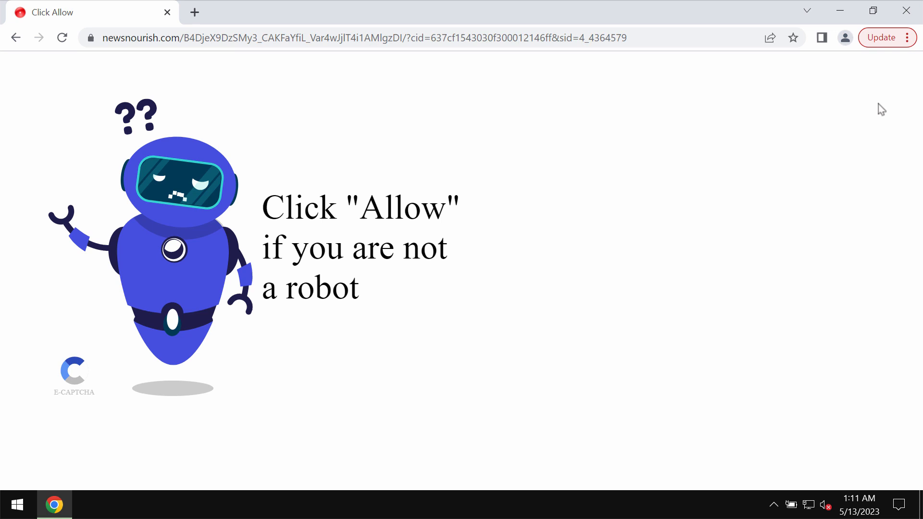
mouse_move(857, 131)
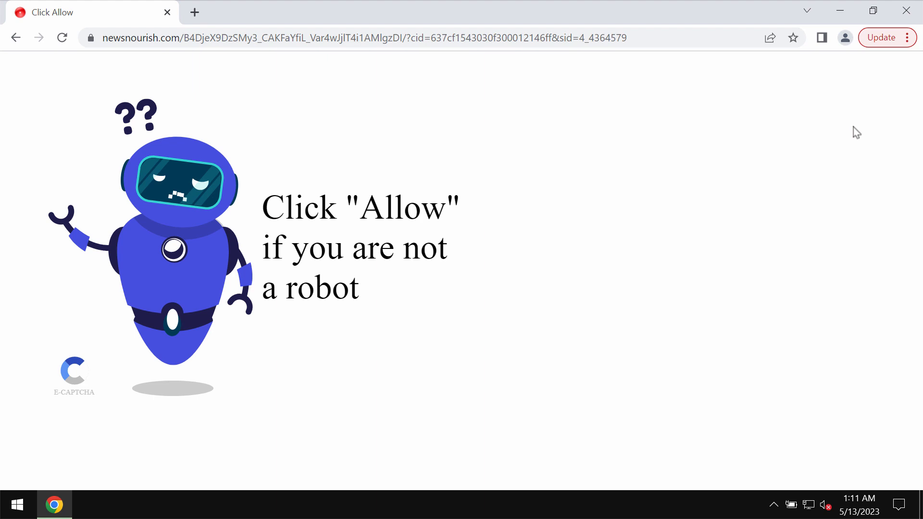
mouse_move(523, 61)
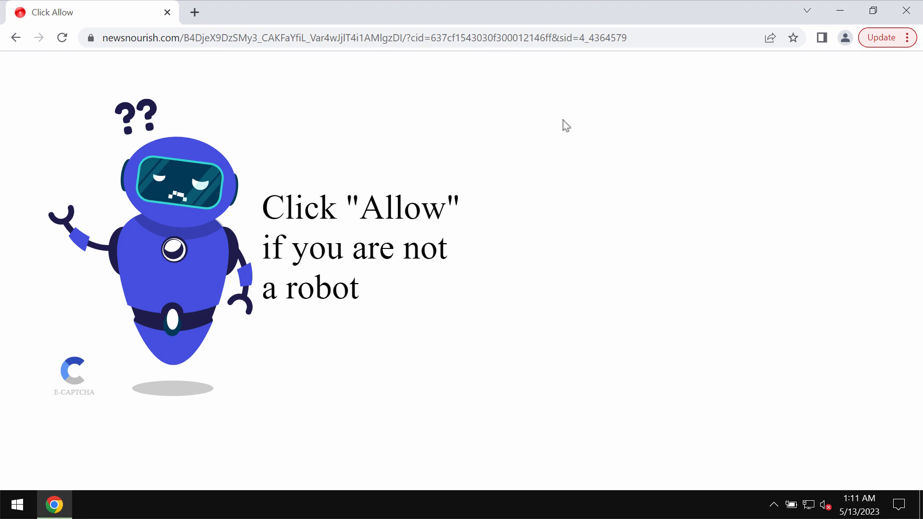
Step: Reach Chrome's Site settings page via the menu, Settings, and Privacy and security
left_click(906, 37)
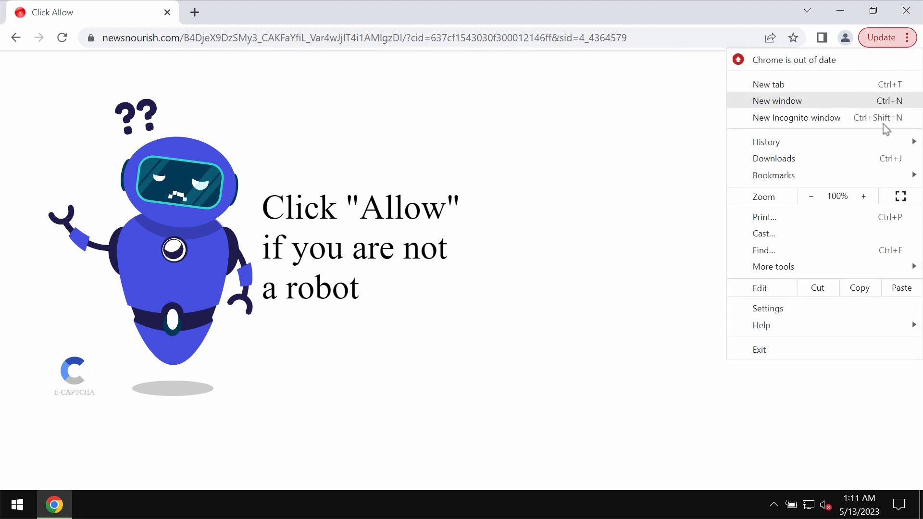
left_click(767, 308)
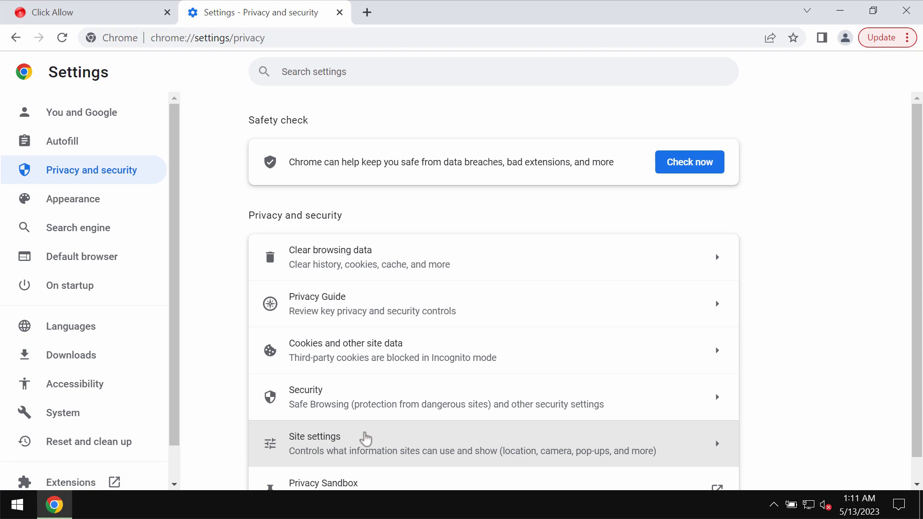
left_click(366, 441)
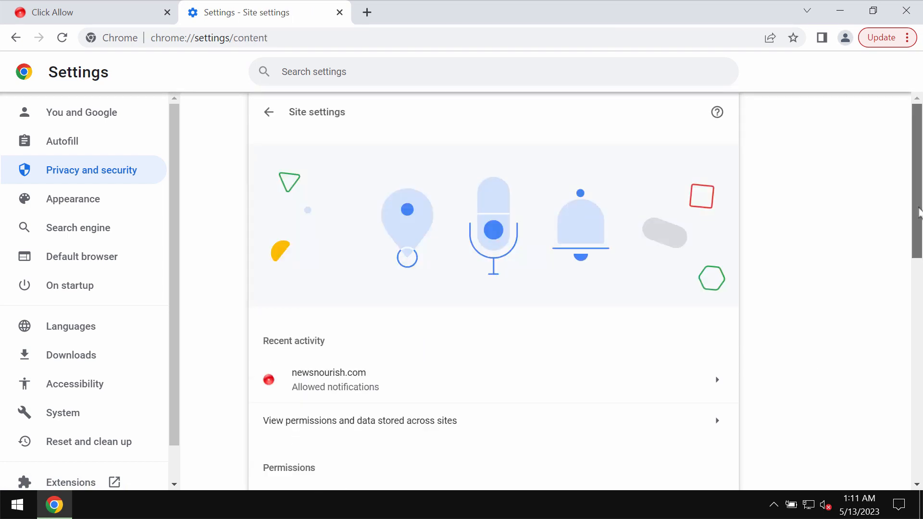
Step: Scroll through the notification settings and enter combocleaner.com in the address bar
scroll("down", 3)
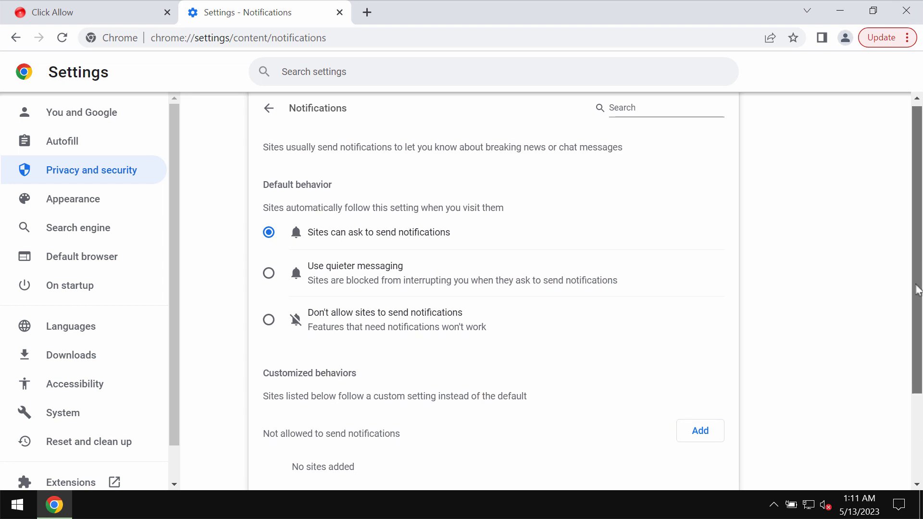
scroll("down", 3)
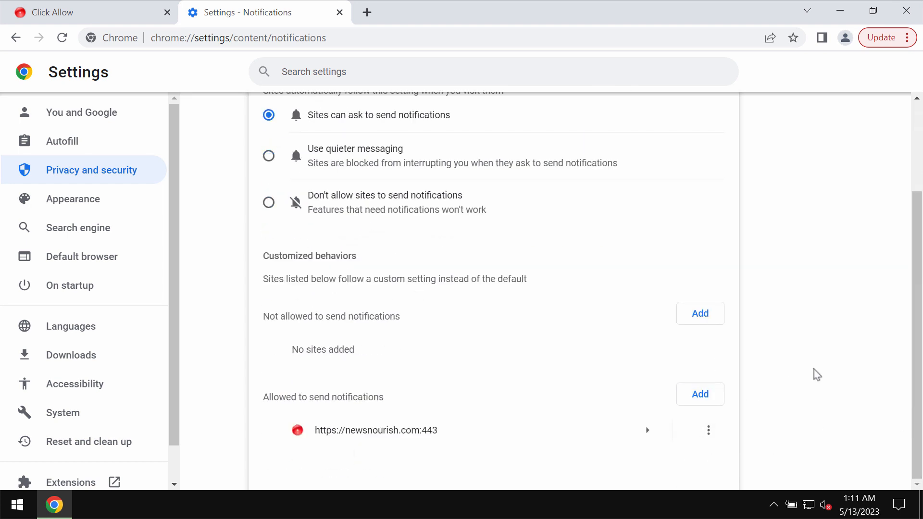
mouse_move(859, 413)
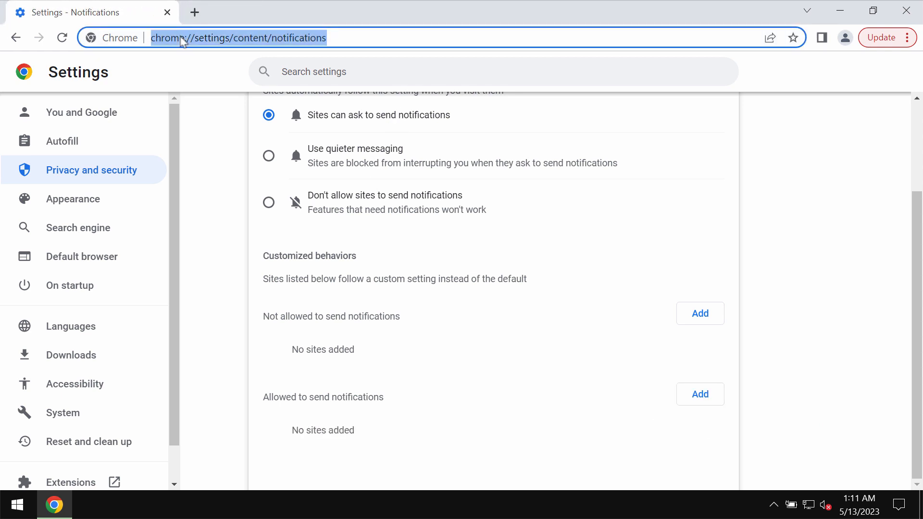
type("combocleaner.com")
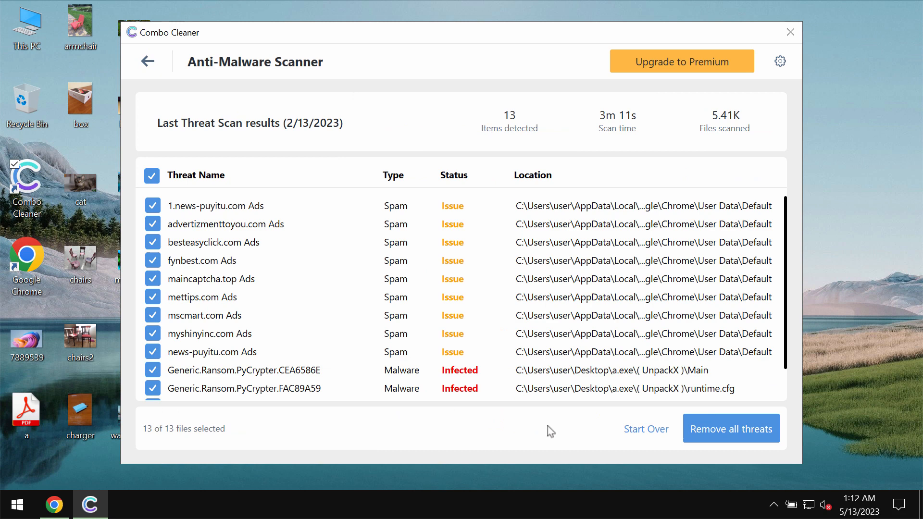
Step: Start over from the 13-item scan results, confirming the Unresolved threats dialog with Yes
left_click(645, 429)
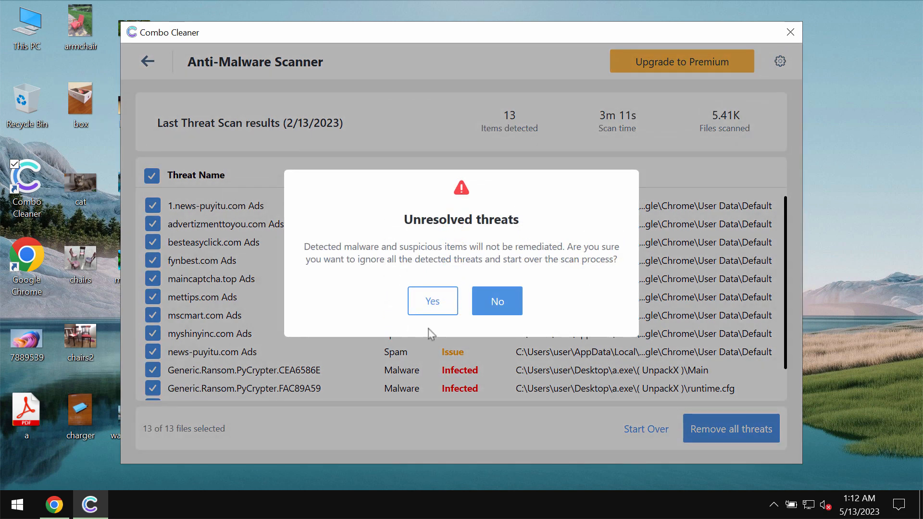
left_click(431, 301)
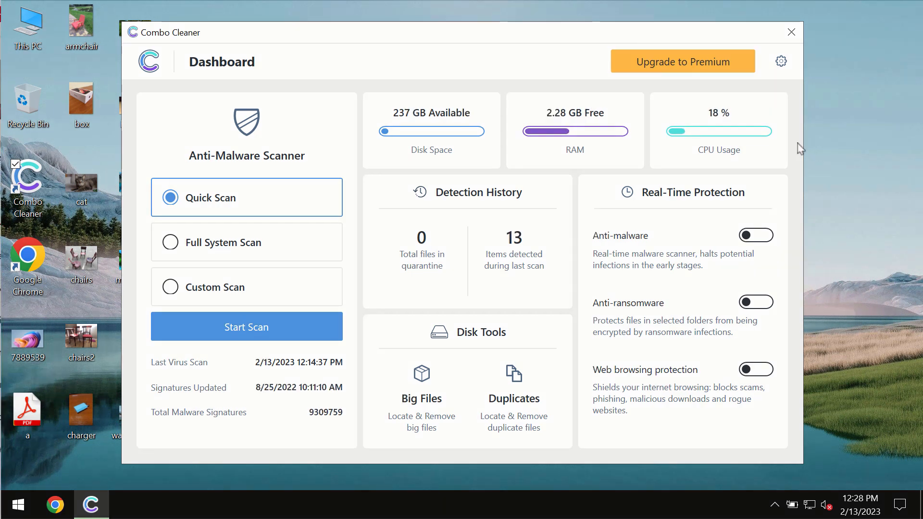
mouse_move(559, 45)
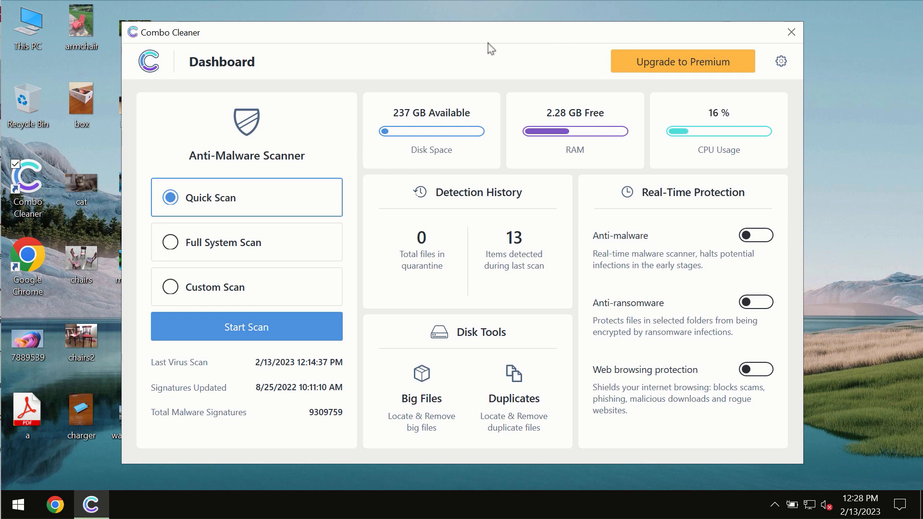
mouse_move(214, 208)
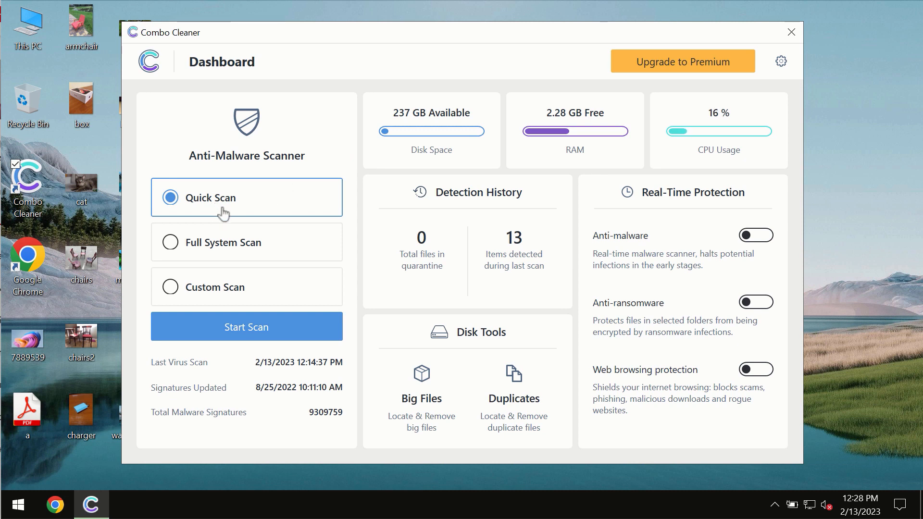
mouse_move(243, 341)
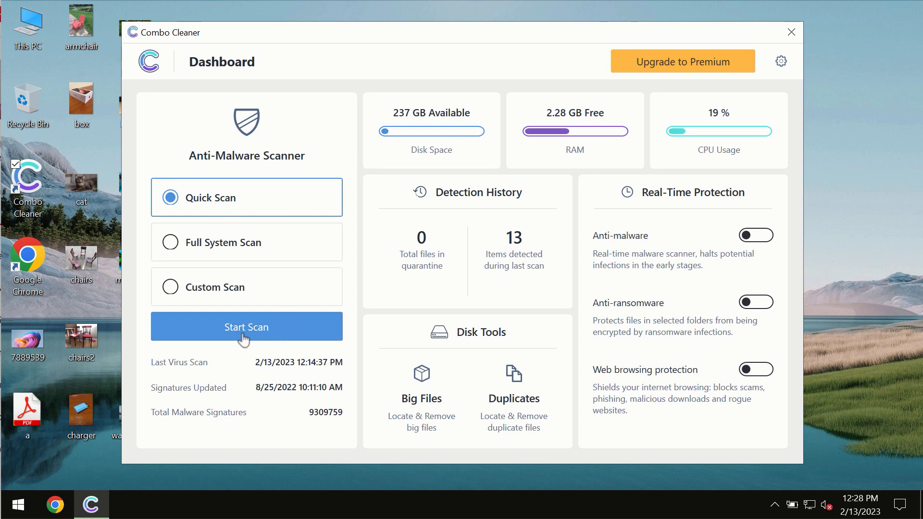
Step: Launch a Quick Scan from the Combo Cleaner dashboard
left_click(246, 327)
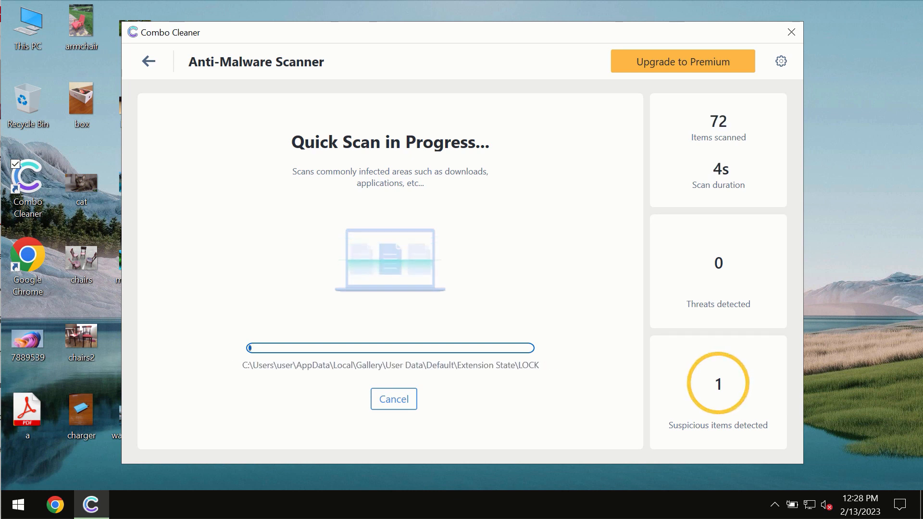
mouse_move(562, 70)
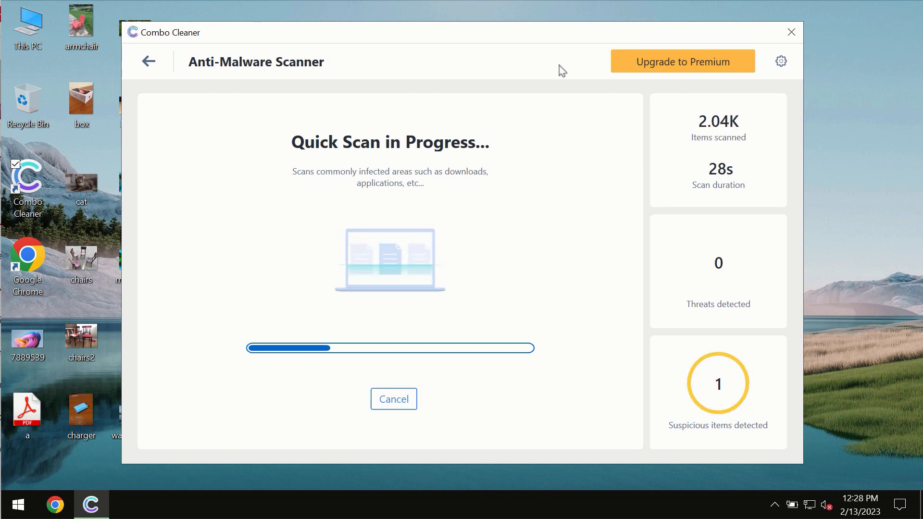
mouse_move(582, 70)
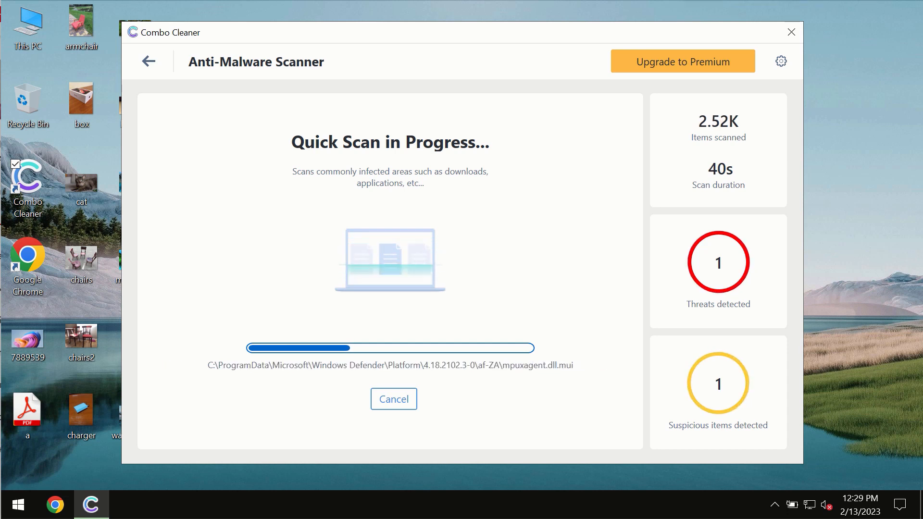
mouse_move(604, 18)
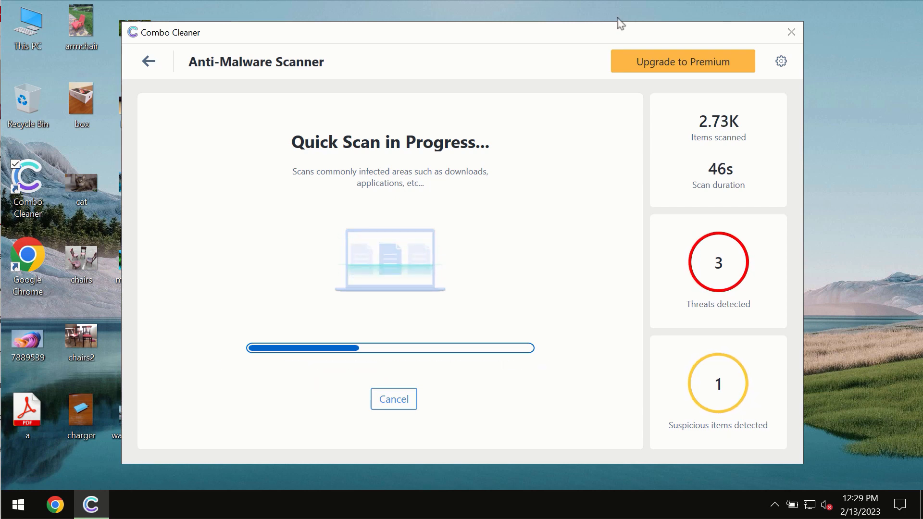
mouse_move(574, 114)
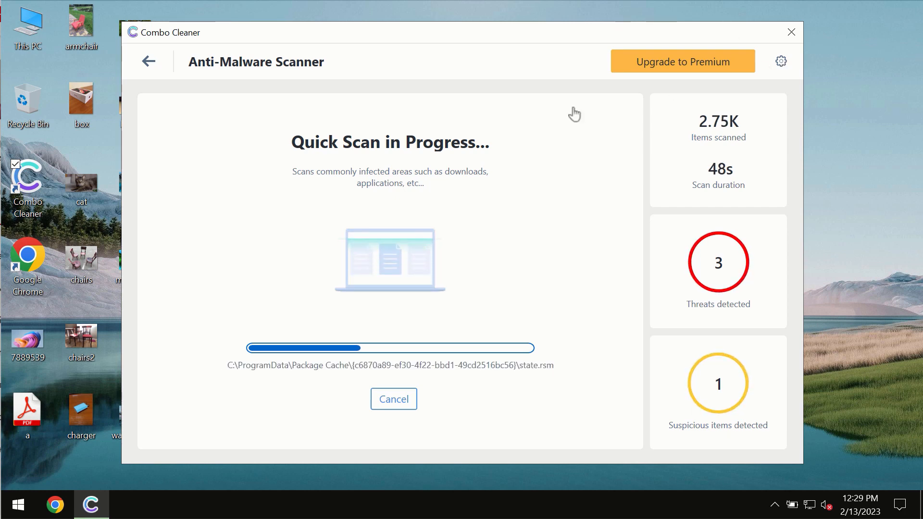
left_click(781, 61)
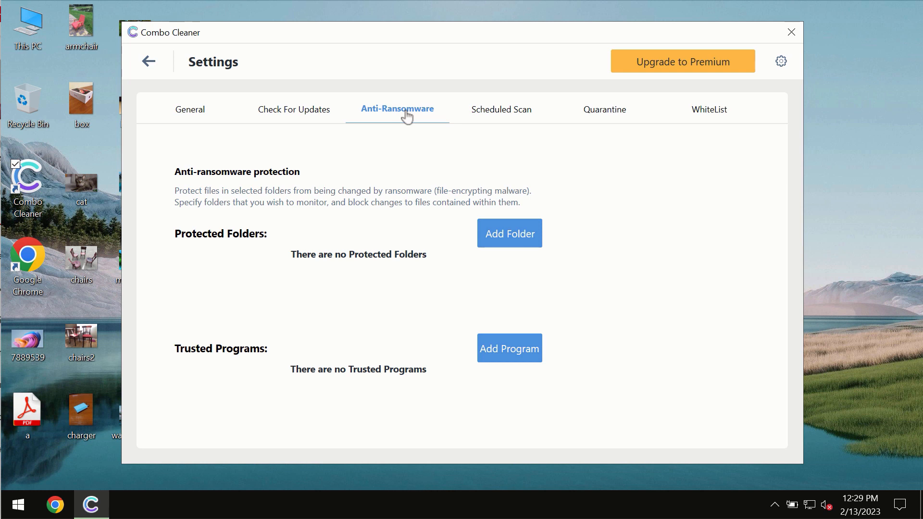
mouse_move(243, 66)
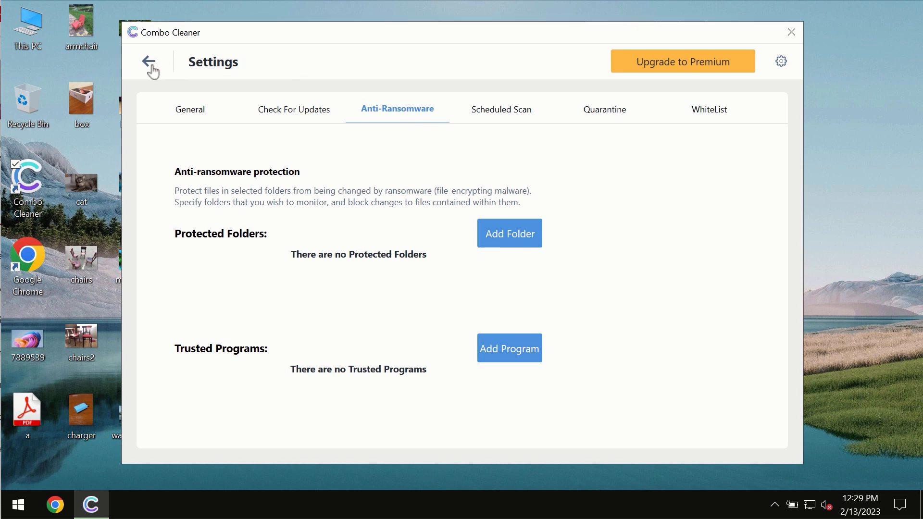
left_click(151, 62)
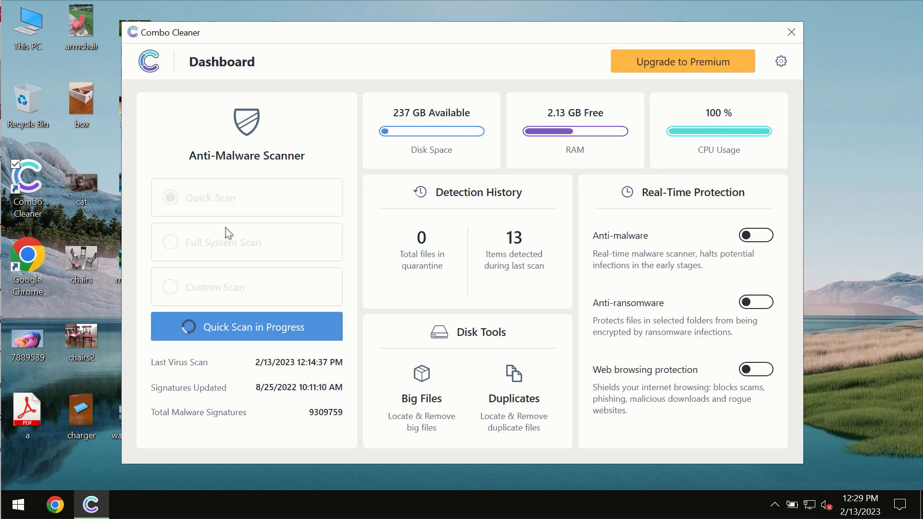
left_click(247, 327)
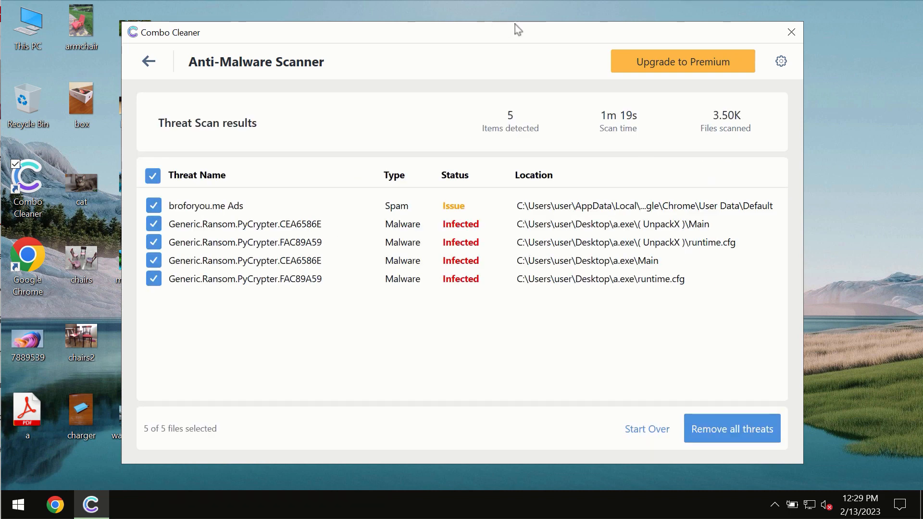
mouse_move(567, 47)
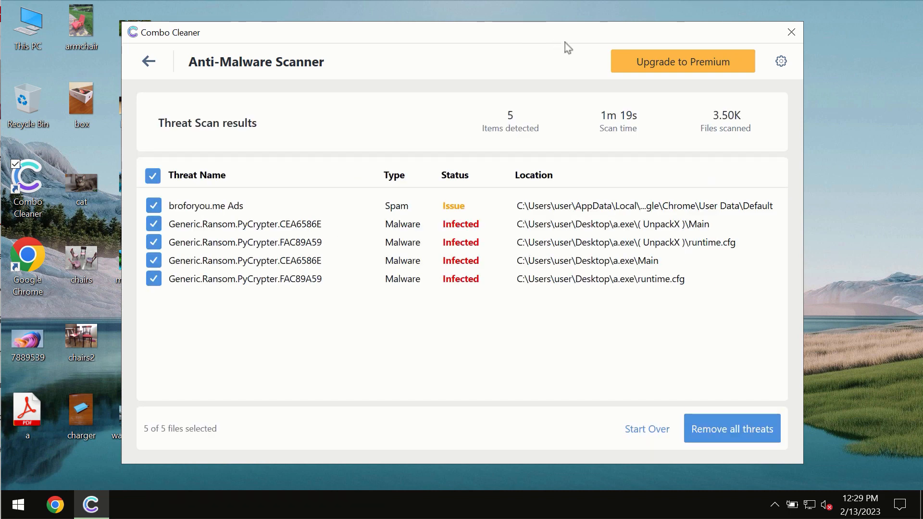